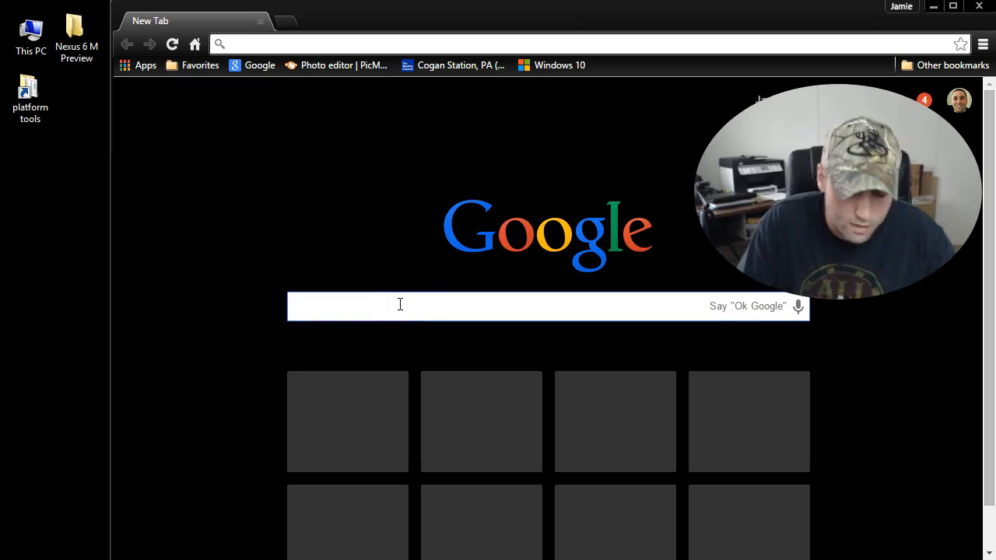
- Search Google for 'download windows 10' to find Microsoft's download page
click(400, 306)
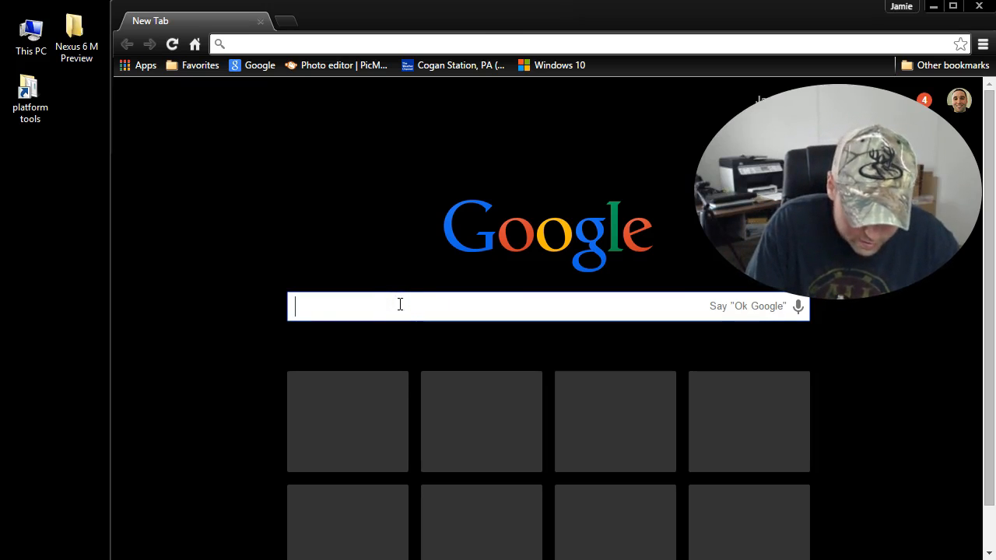
text(download windows 10)
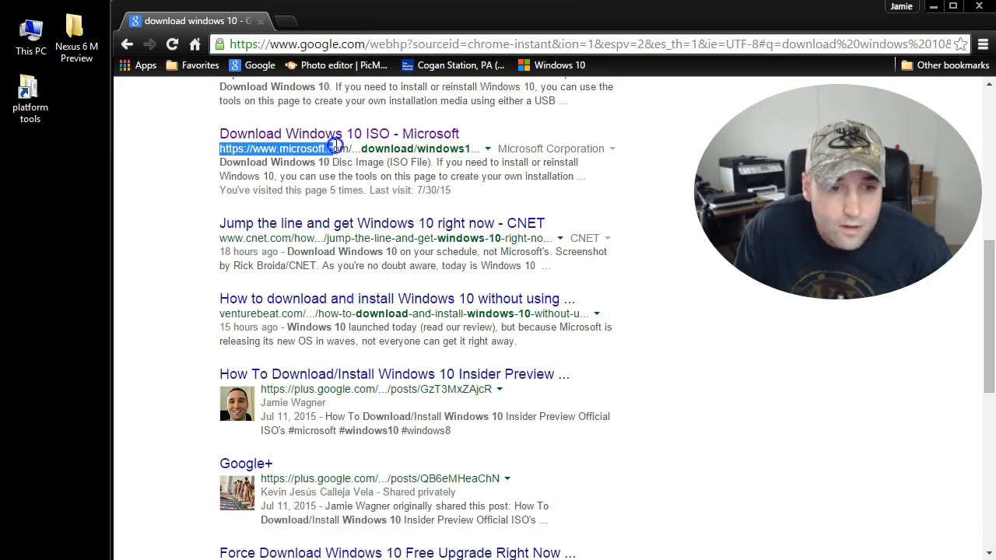
mouse_move(360, 139)
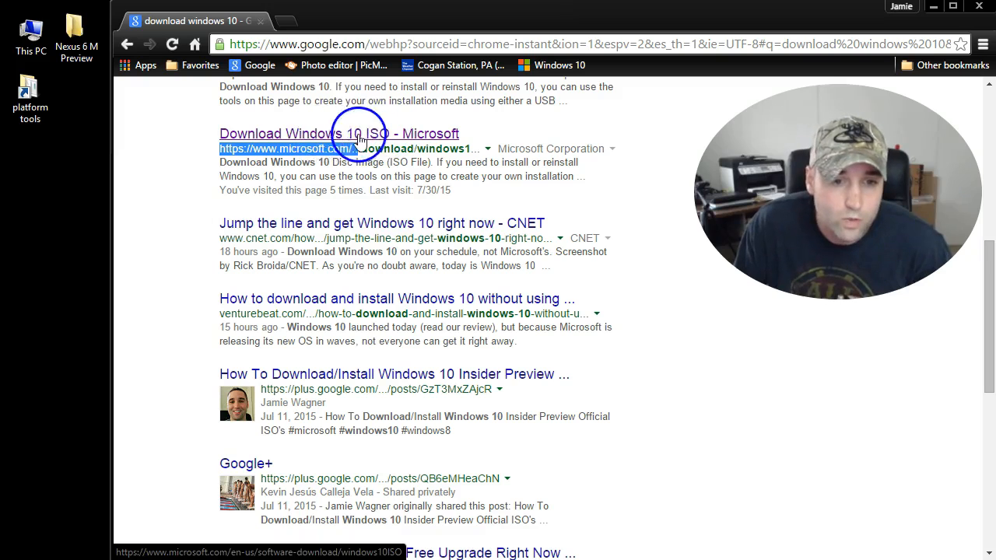
- Download the 64-bit Media Creation Tool from Microsoft's Download Windows 10 page and launch it
click(338, 134)
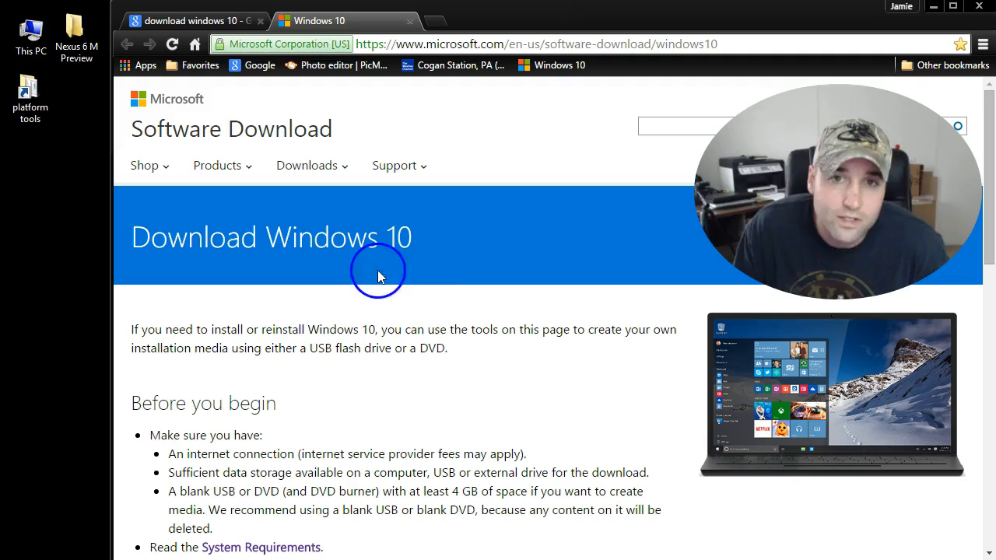
scroll(down, 3)
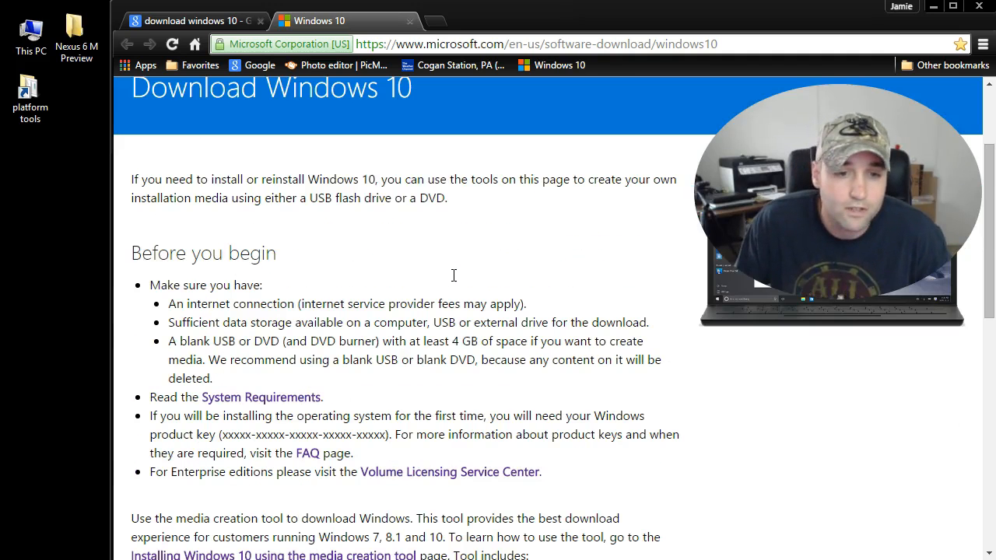
scroll(down, 3)
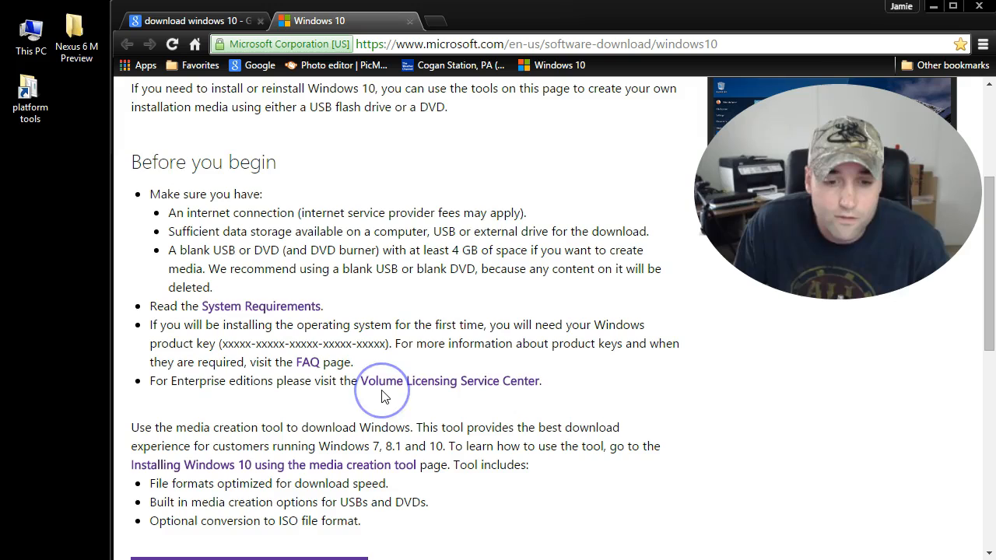
mouse_move(482, 251)
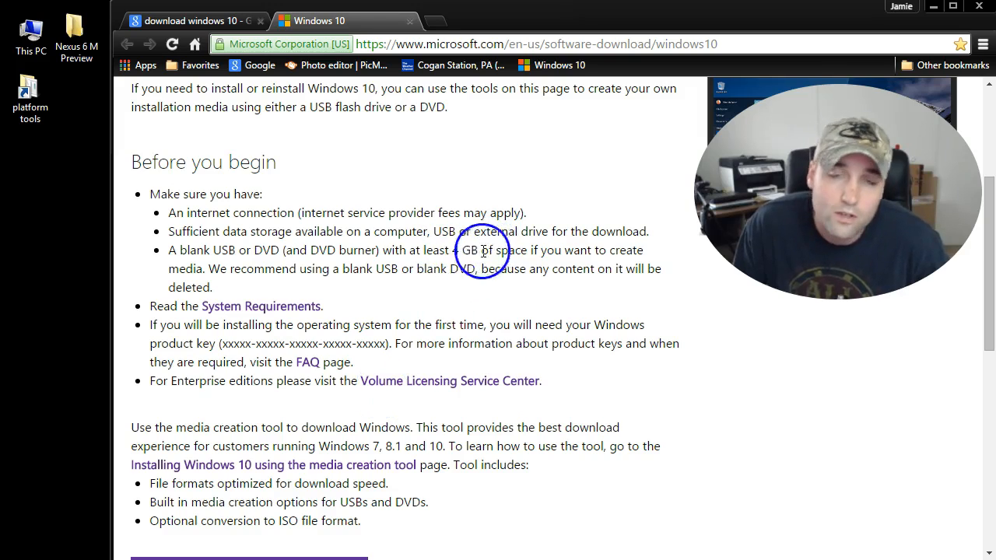
scroll(down, 3)
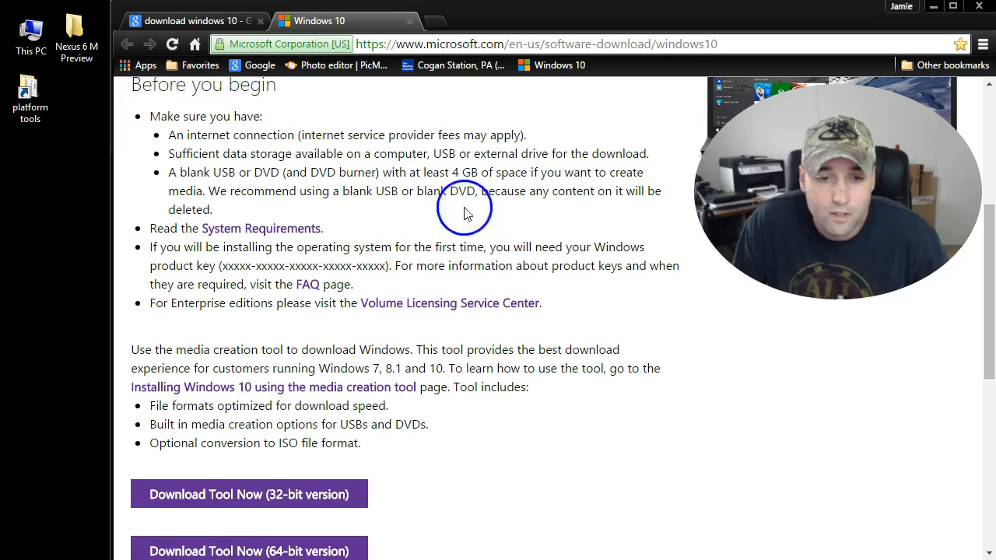
scroll(down, 3)
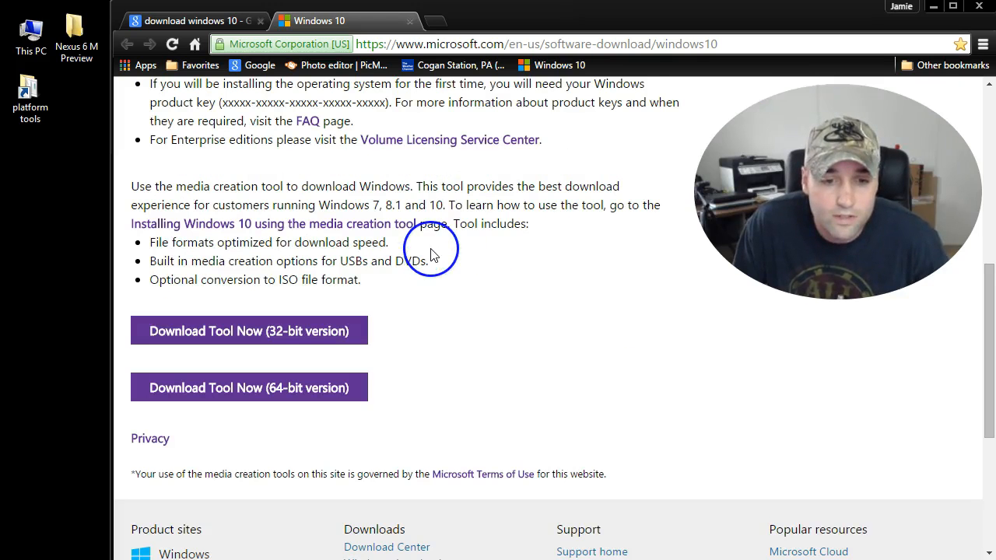
mouse_move(426, 274)
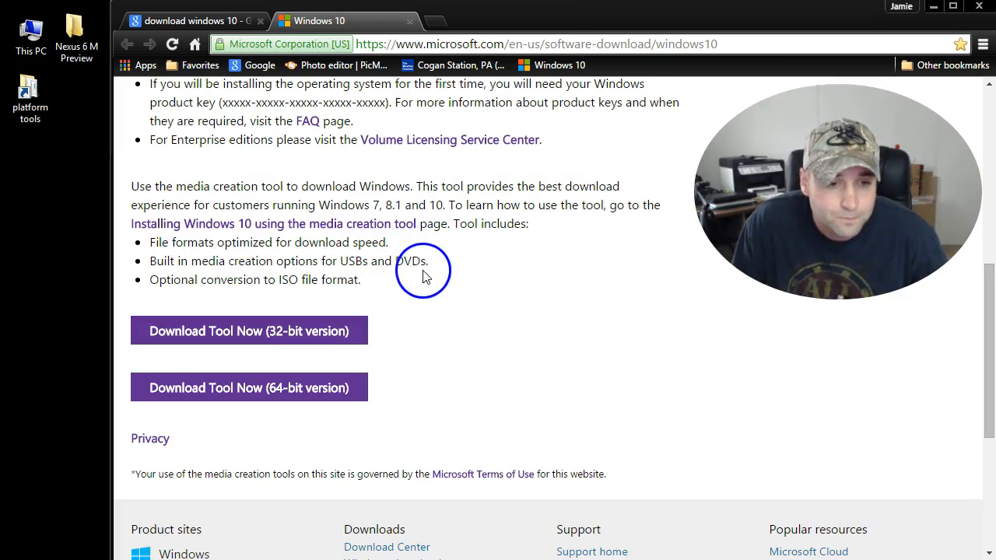
mouse_move(268, 377)
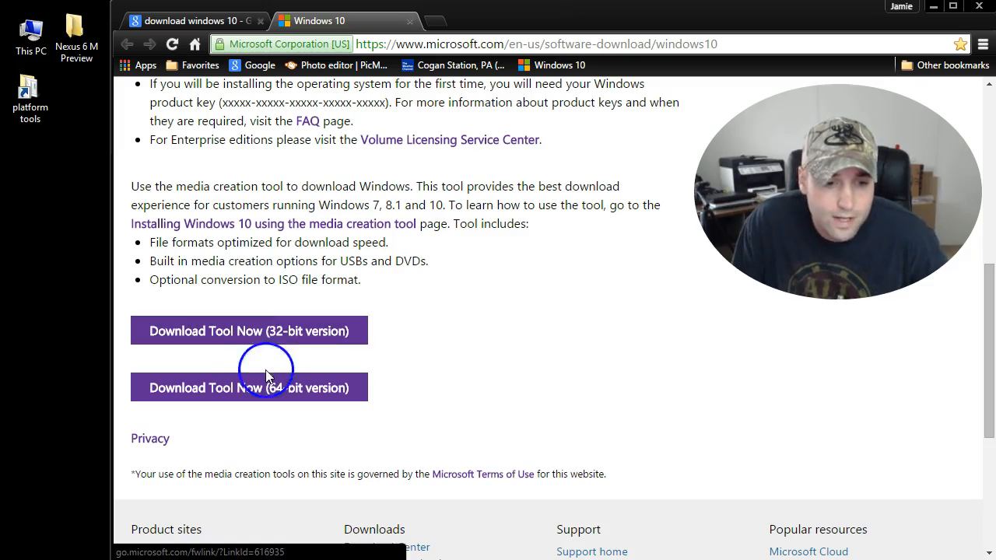
mouse_move(278, 388)
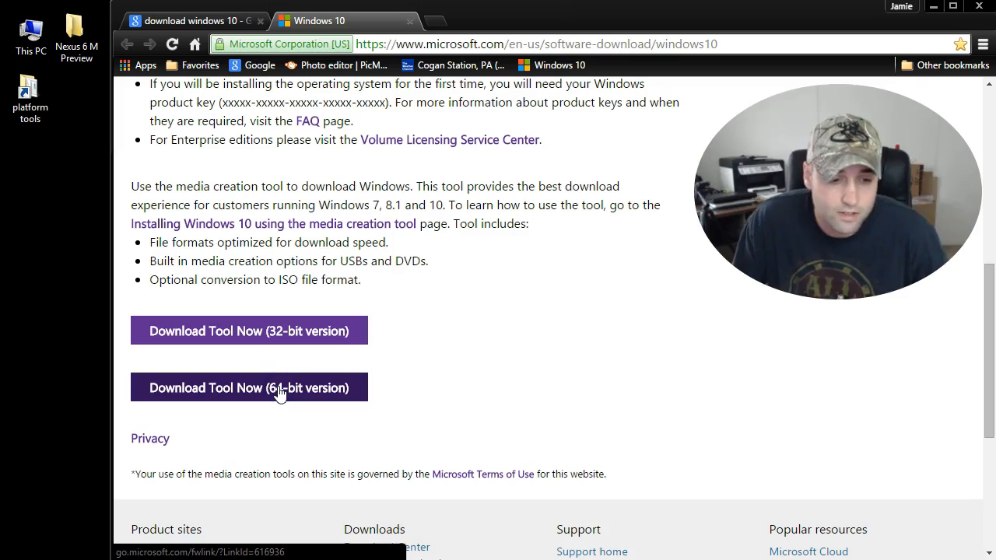
click(249, 387)
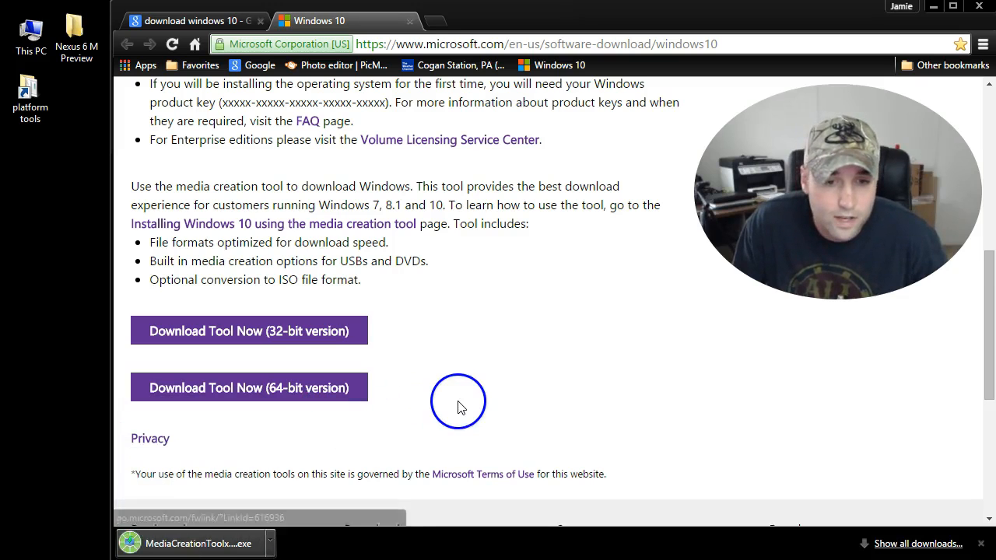
mouse_move(241, 521)
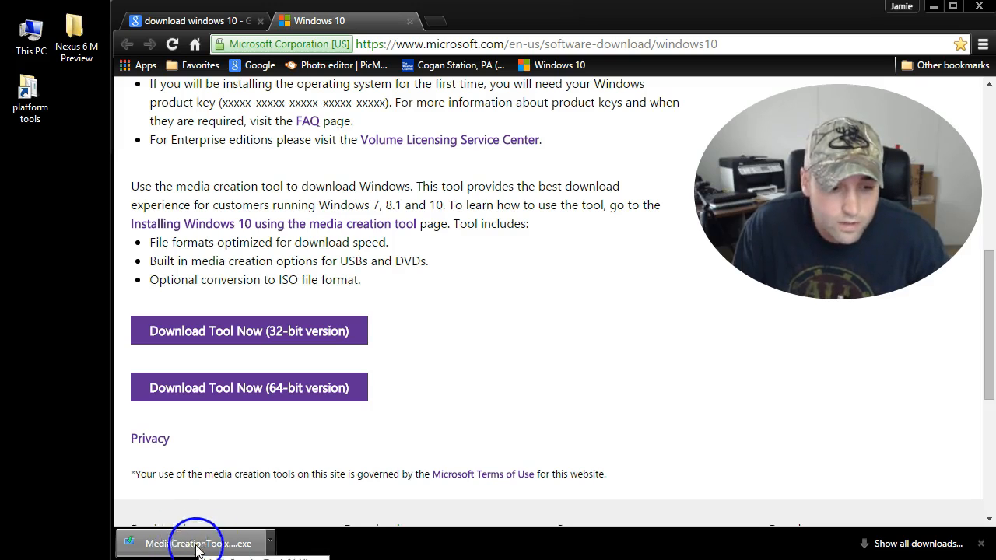
click(196, 543)
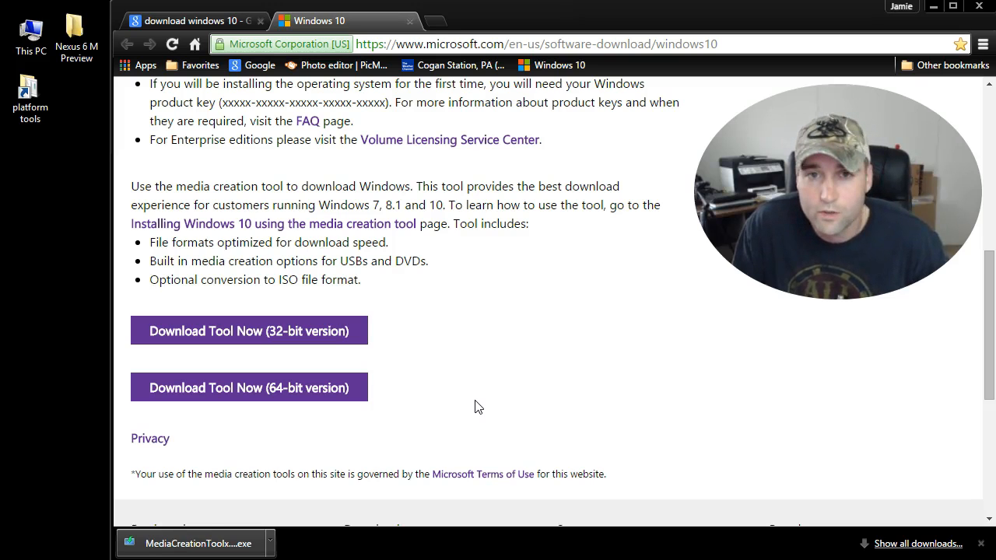
click(198, 543)
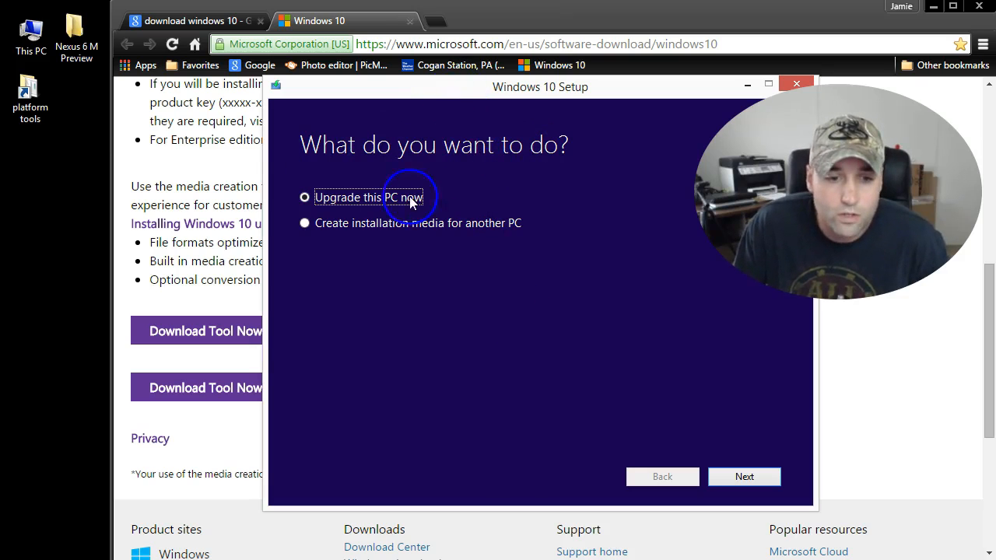
mouse_move(350, 228)
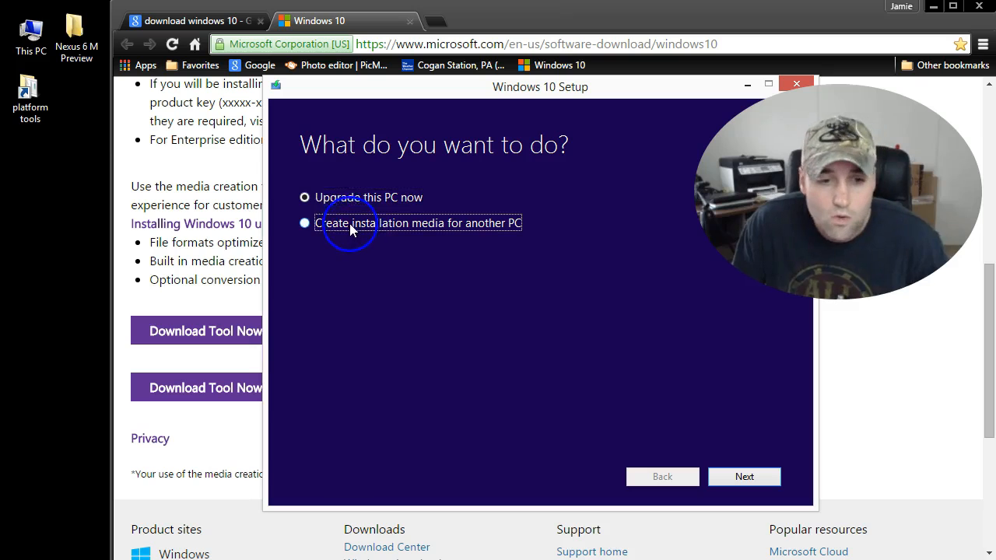
- Choose installation media for another PC with English (United States) and Windows 10 Pro
click(304, 223)
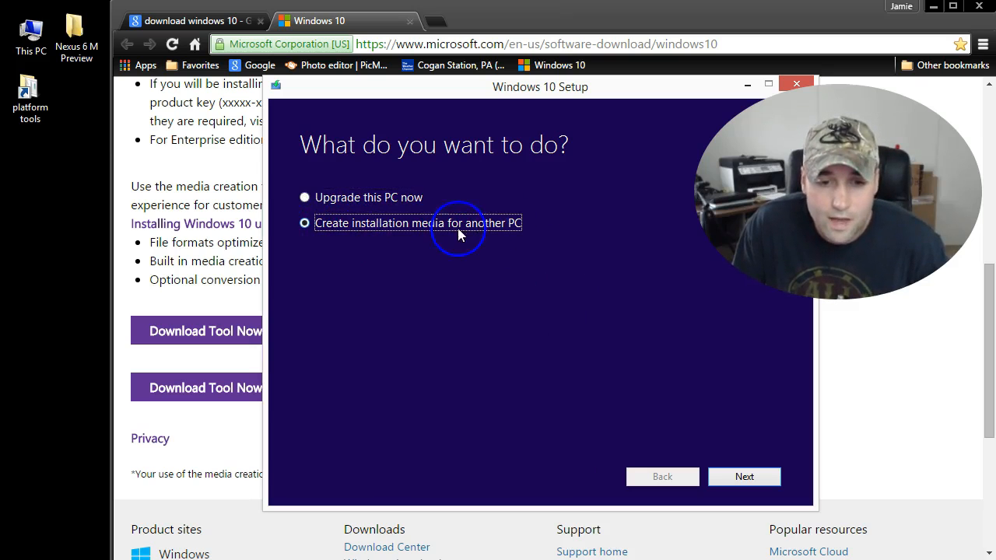
click(742, 476)
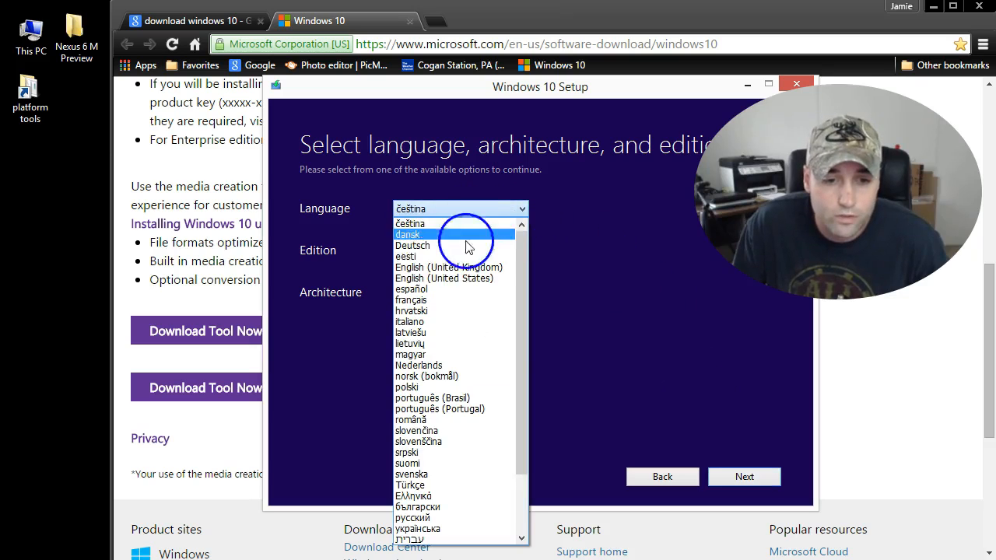
click(444, 278)
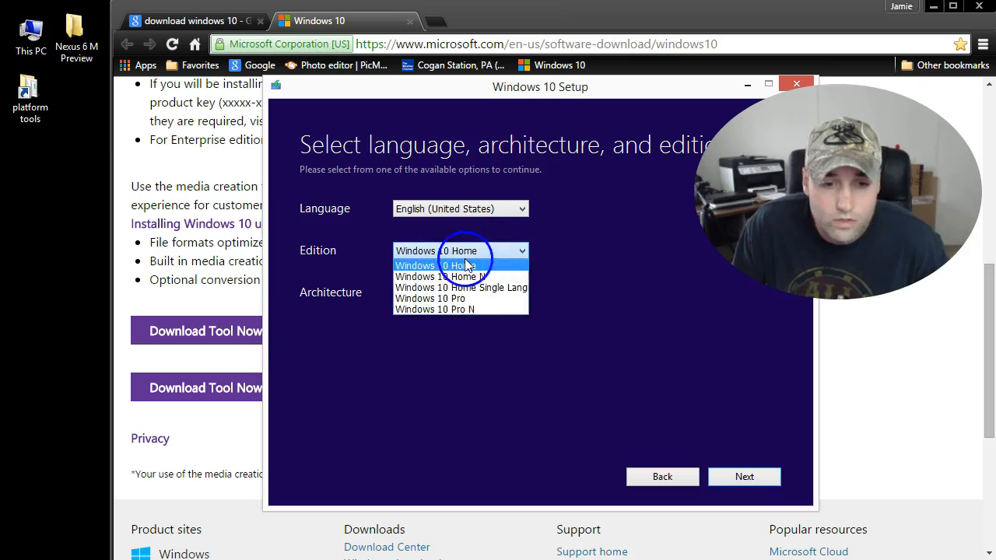
click(429, 298)
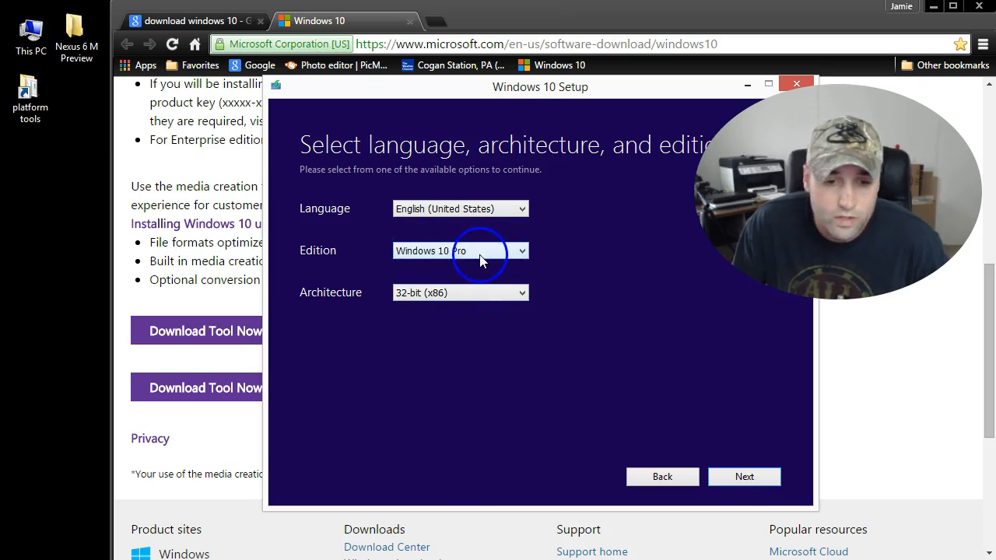
- Set the architecture to 64-bit (x64) and continue to the media choice
click(520, 250)
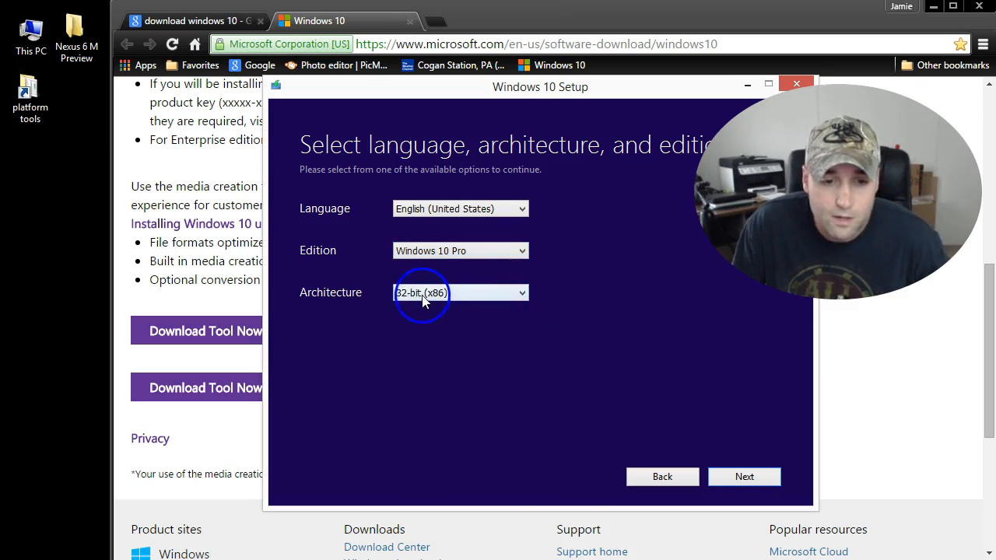
click(460, 292)
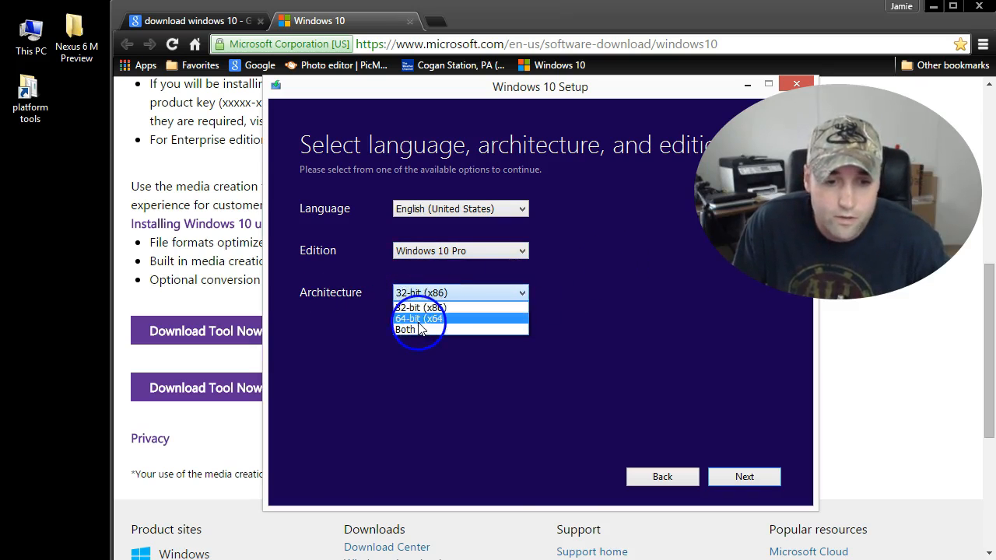
click(418, 319)
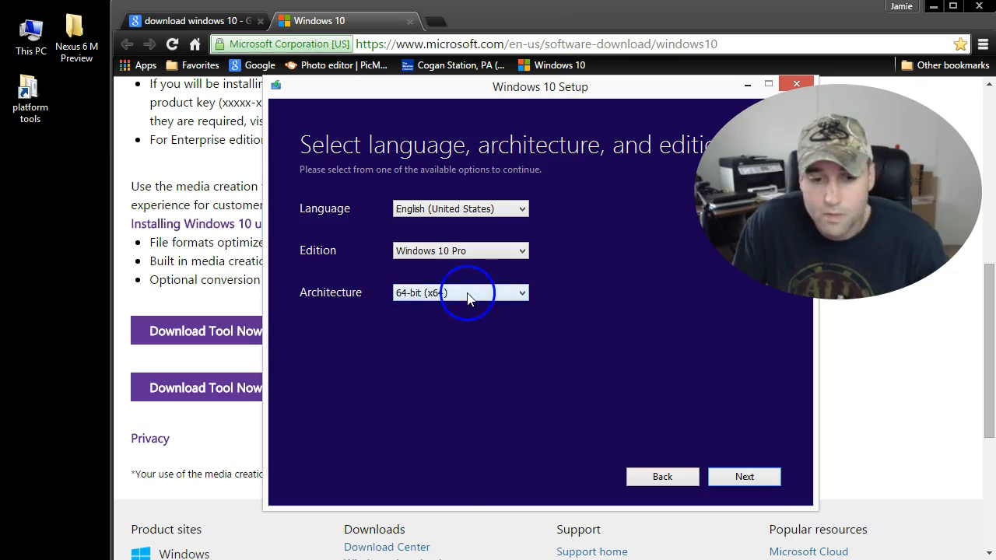
click(743, 476)
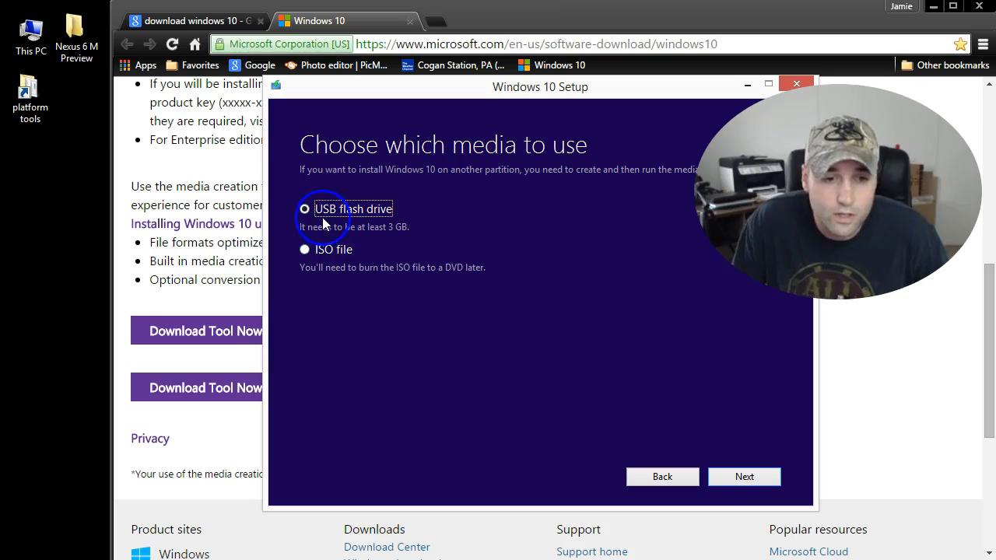
mouse_move(744, 476)
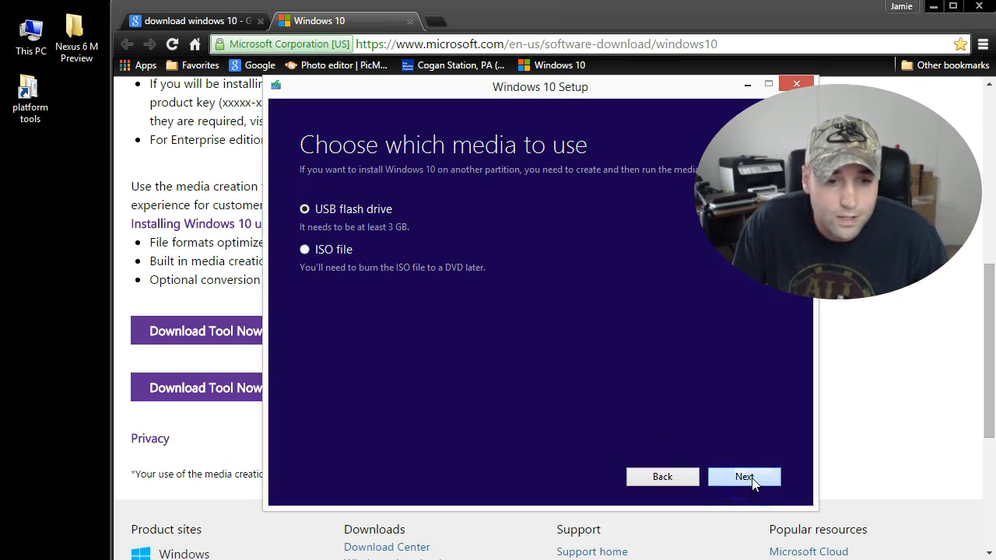
- View the USB drive list showing G: (WINDOWS 10), then return to media choice
click(743, 476)
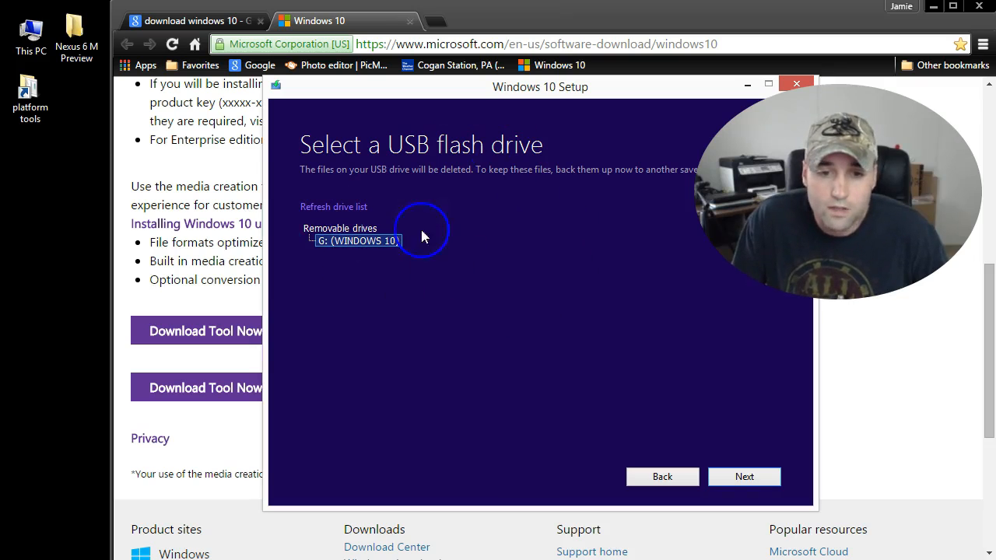
mouse_move(543, 124)
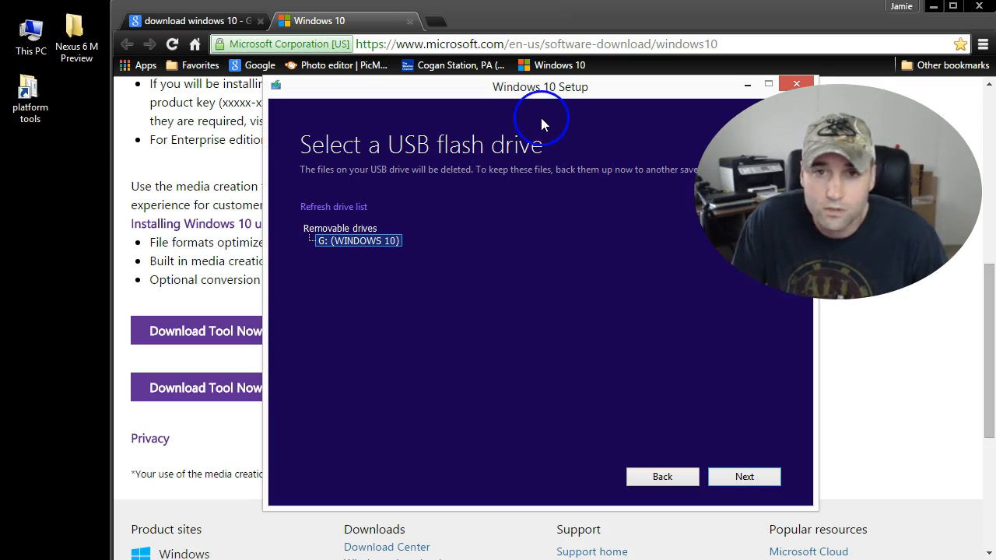
mouse_move(545, 152)
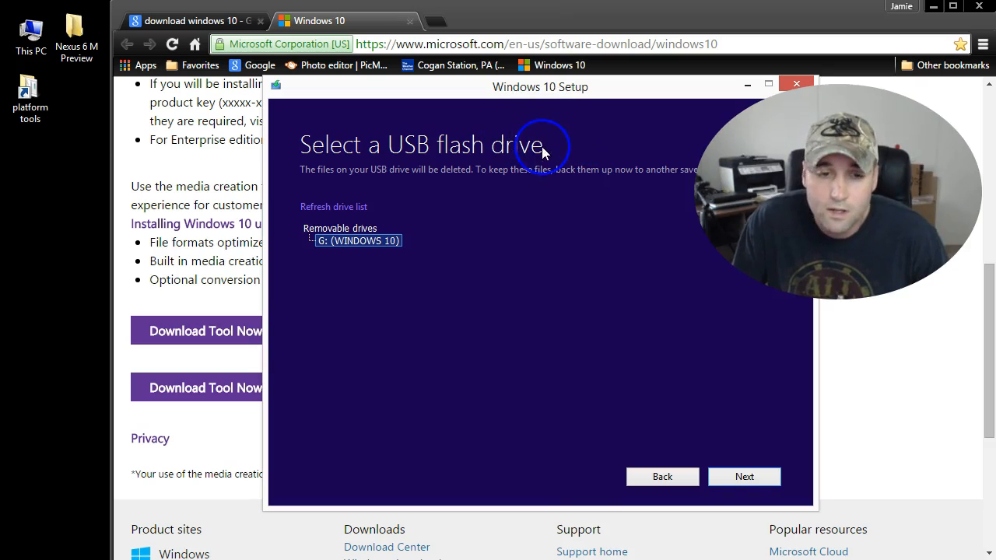
mouse_move(534, 342)
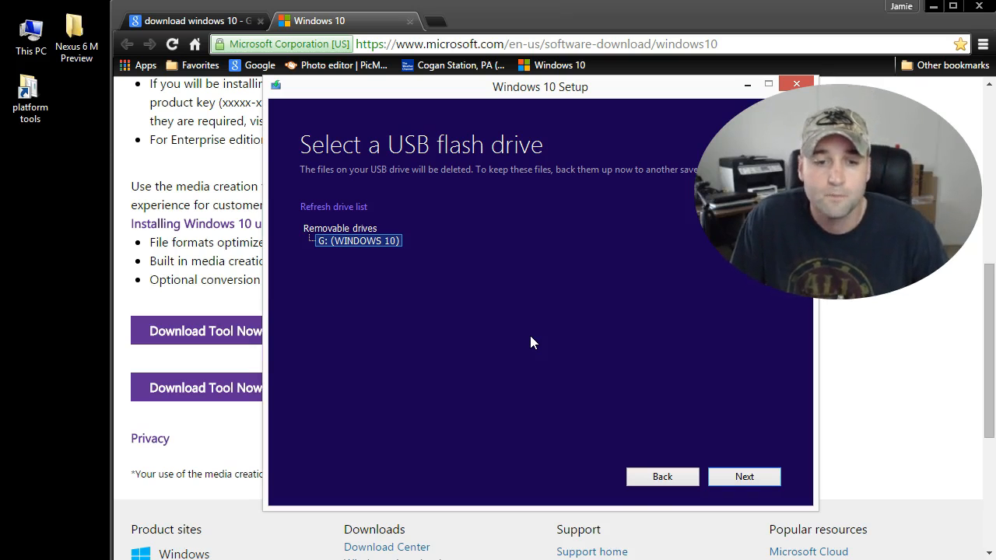
click(662, 476)
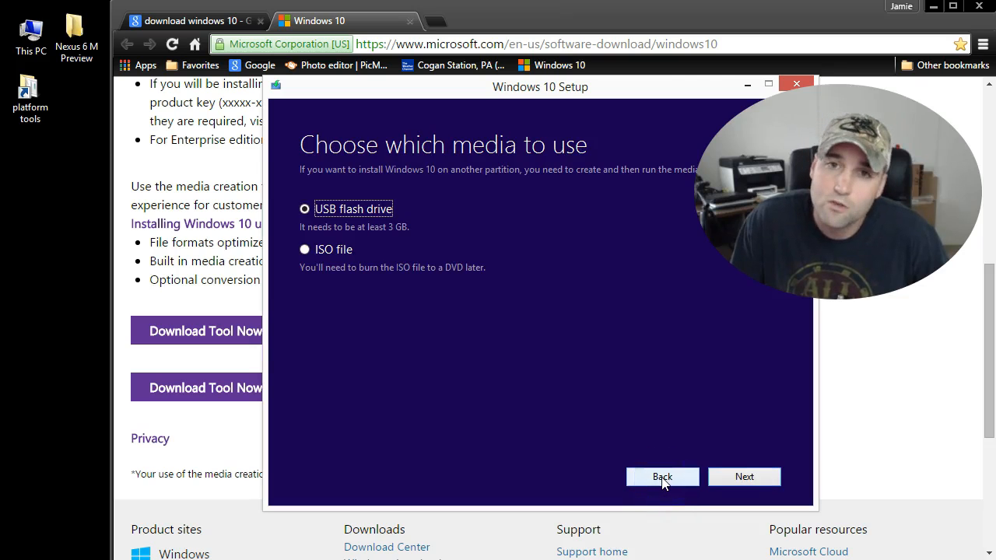
mouse_move(610, 380)
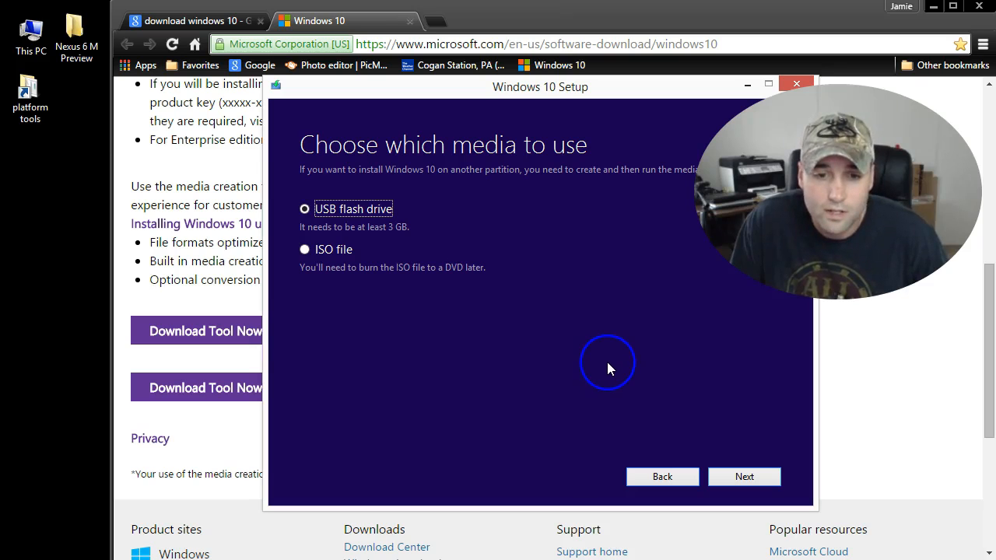
mouse_move(662, 476)
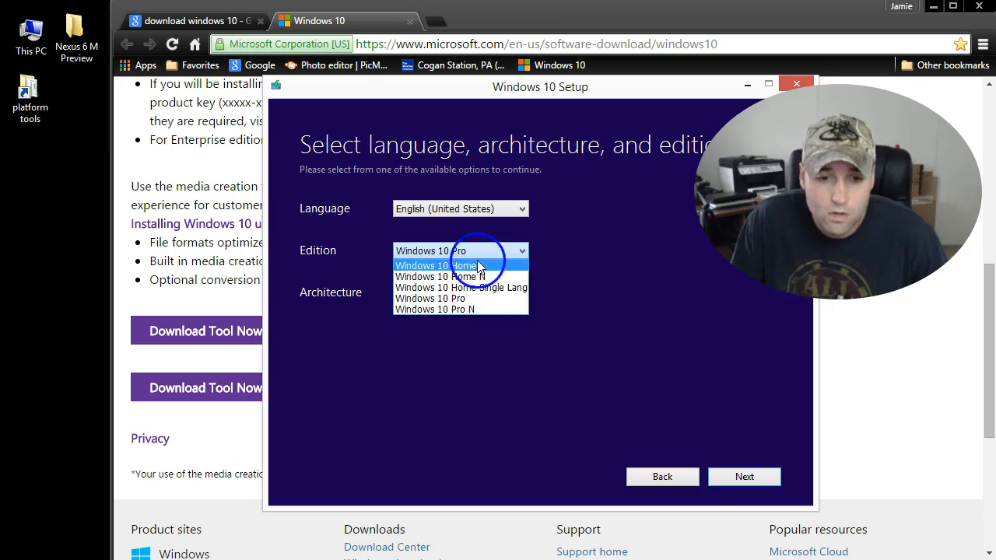
- Keep Windows 10 Pro as the edition and review the available edition list
click(461, 298)
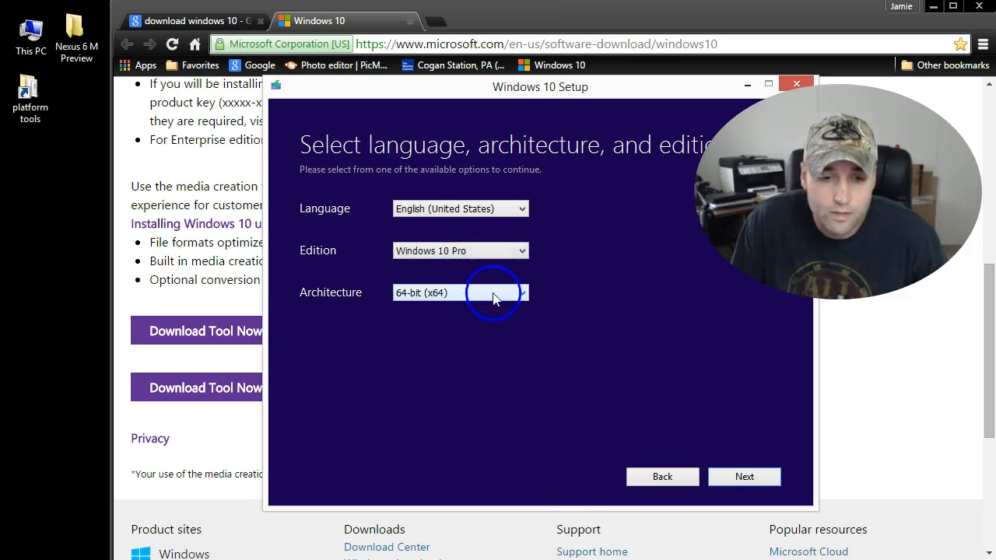
mouse_move(504, 377)
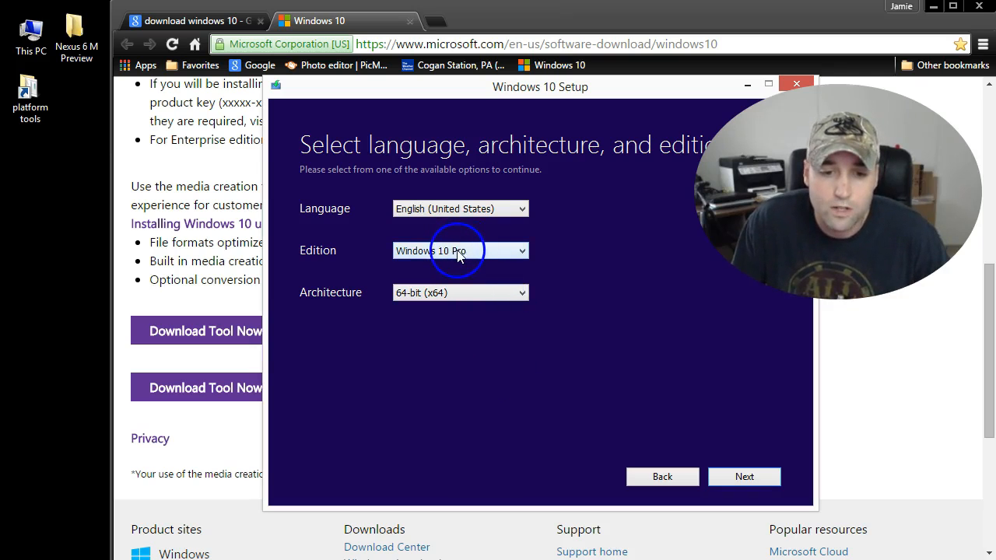
mouse_move(492, 373)
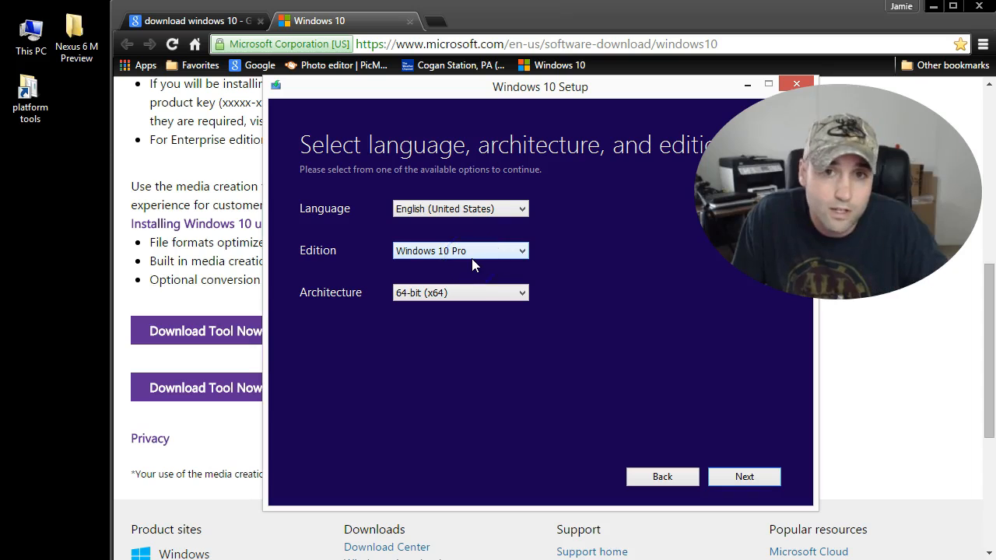
click(460, 250)
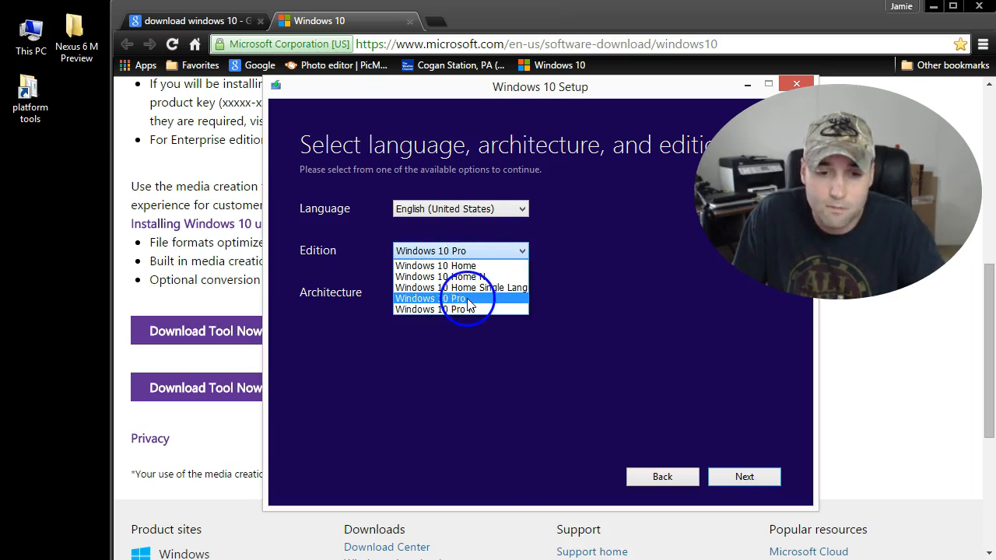
mouse_move(459, 309)
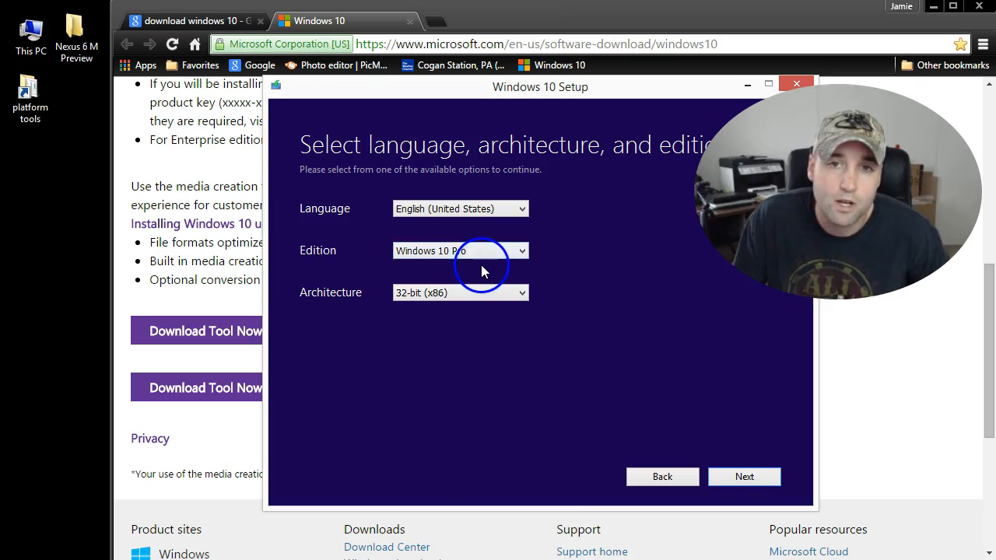
mouse_move(556, 348)
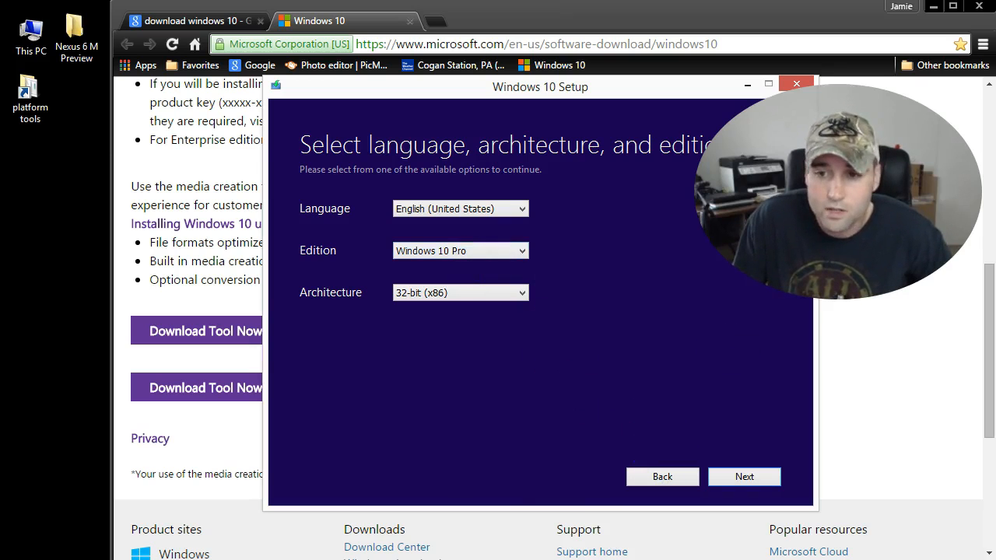
mouse_move(711, 247)
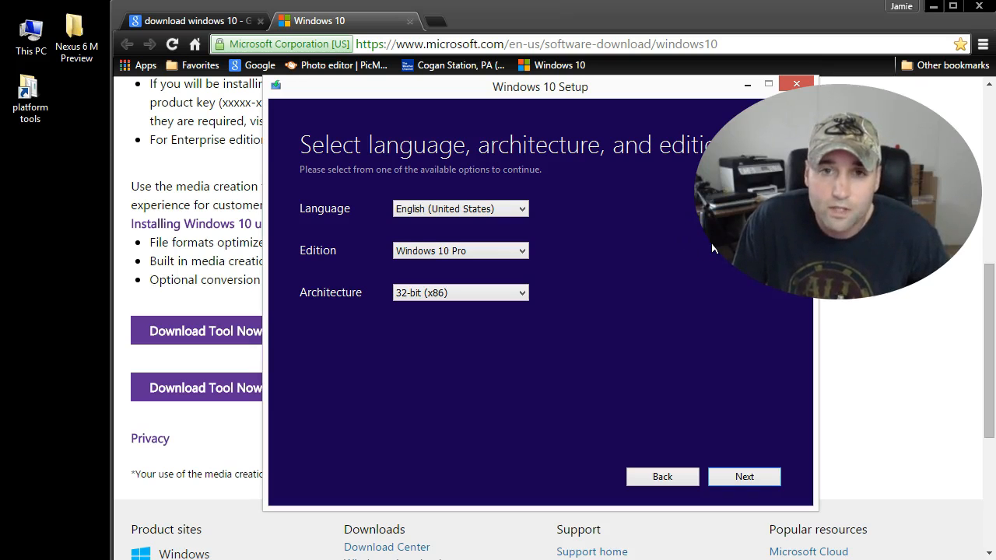
mouse_move(710, 256)
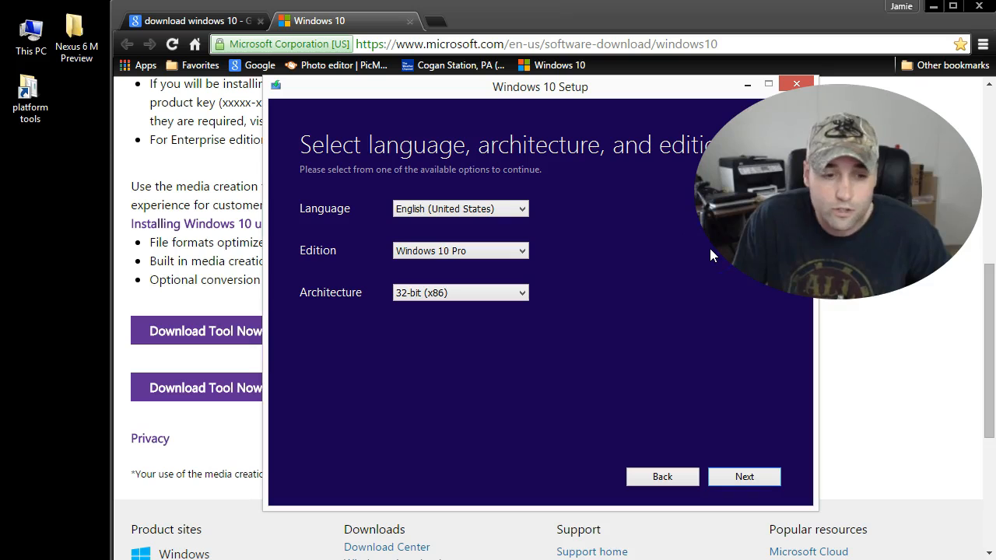
- Quit Windows 10 Setup and scroll the Microsoft Windows 10 download page
click(797, 83)
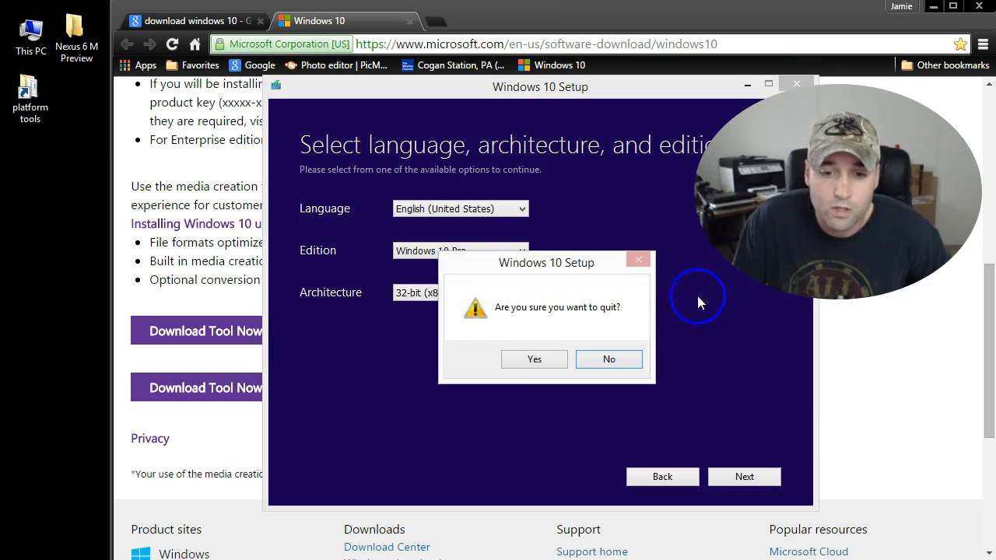
click(534, 359)
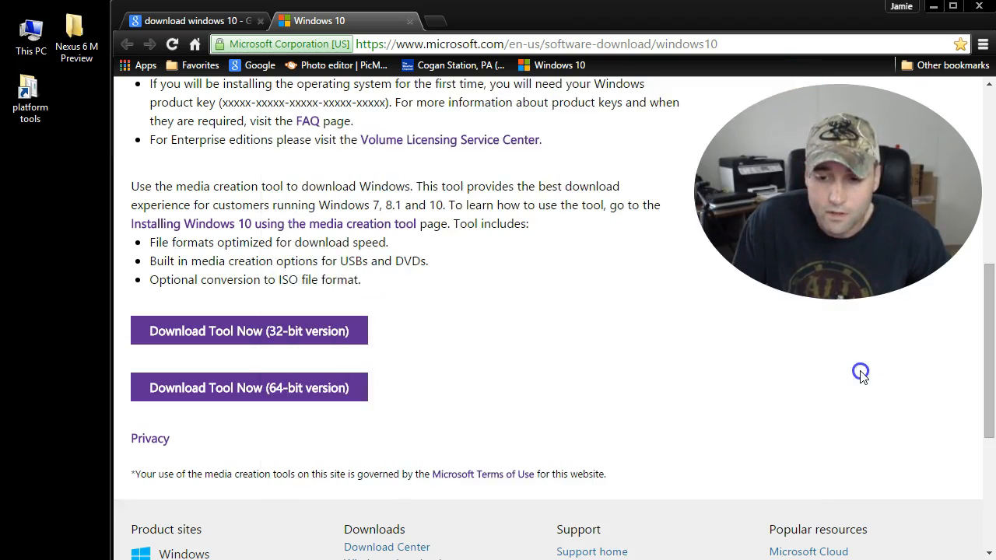
scroll(up, 3)
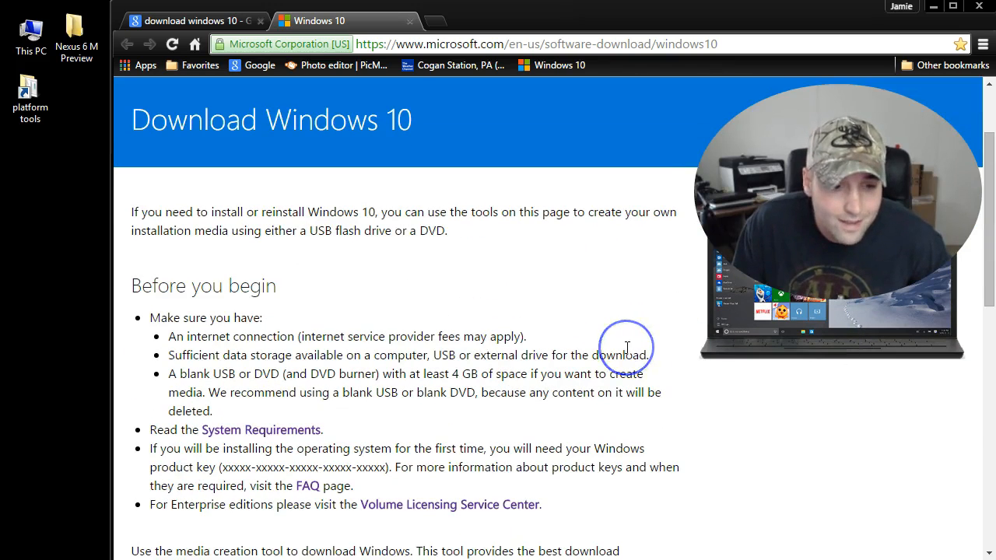
scroll(down, 3)
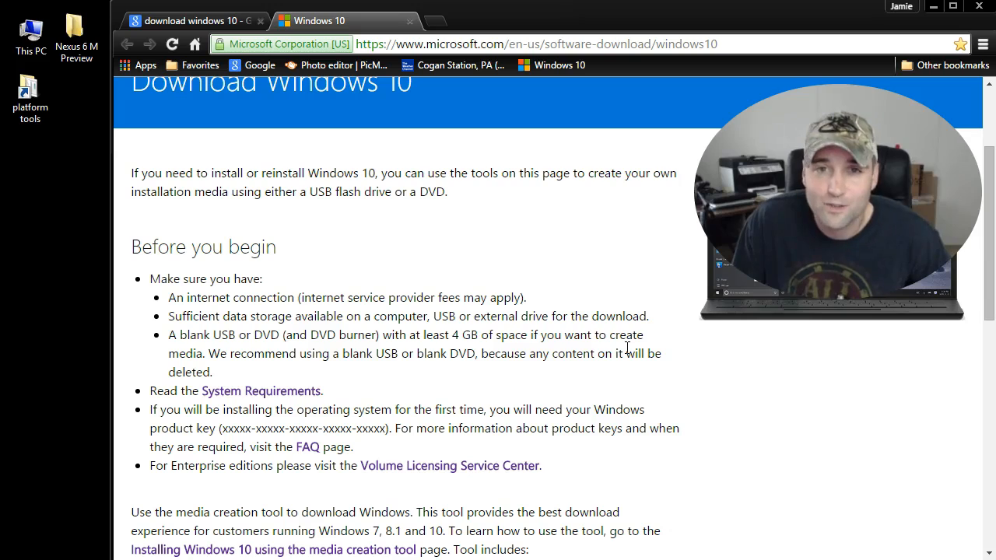